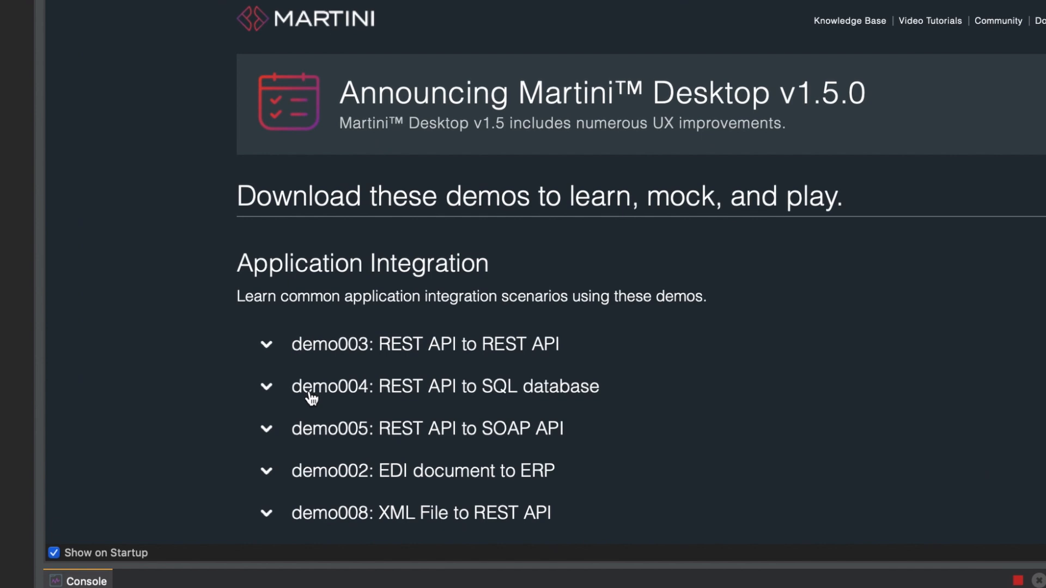
# Step: Expand the demo004 REST API to SQL database entry and install it from the welcome page
pyautogui.click(266, 386)
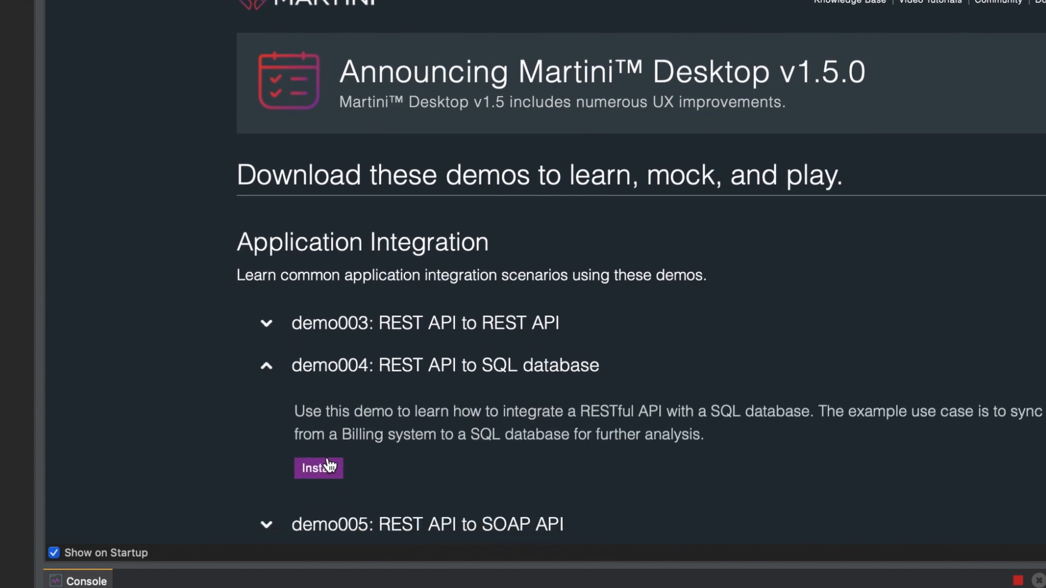
pyautogui.click(318, 467)
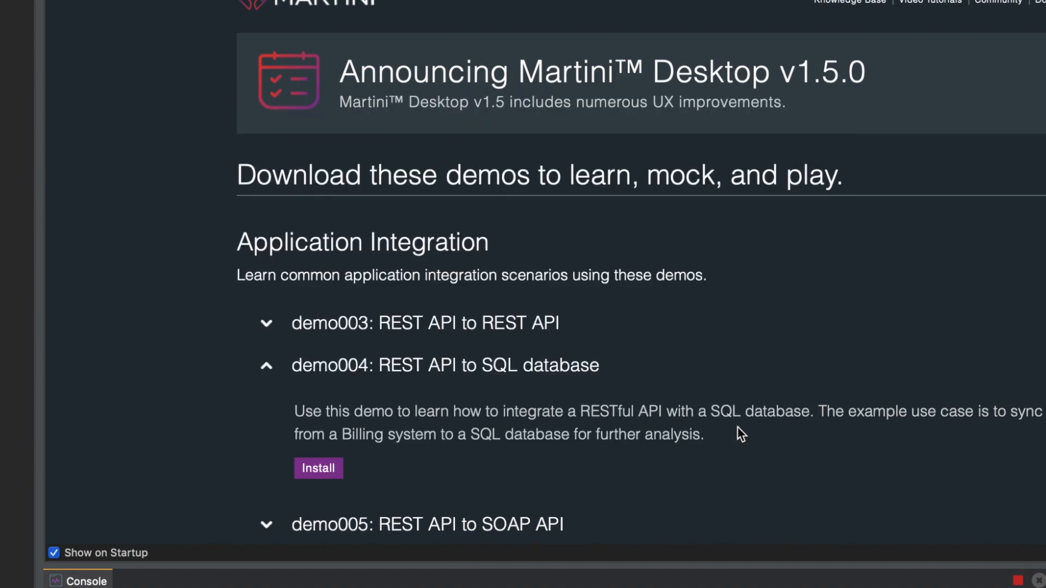
pyautogui.click(318, 467)
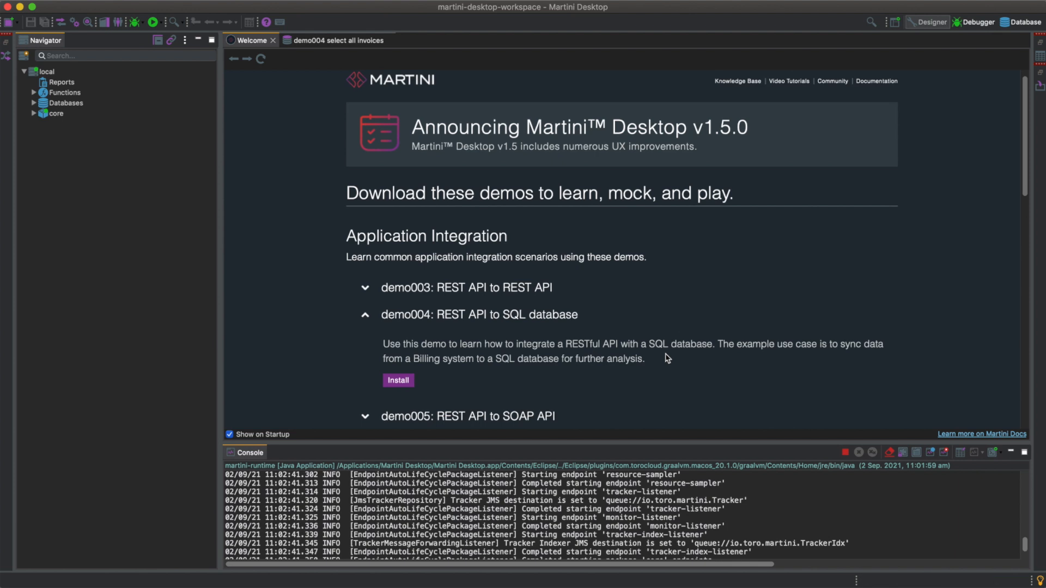
# Step: Start the demo004-rest-to-sql, demo-api-billing and demo-api-payments packages from the Navigator
pyautogui.click(397, 380)
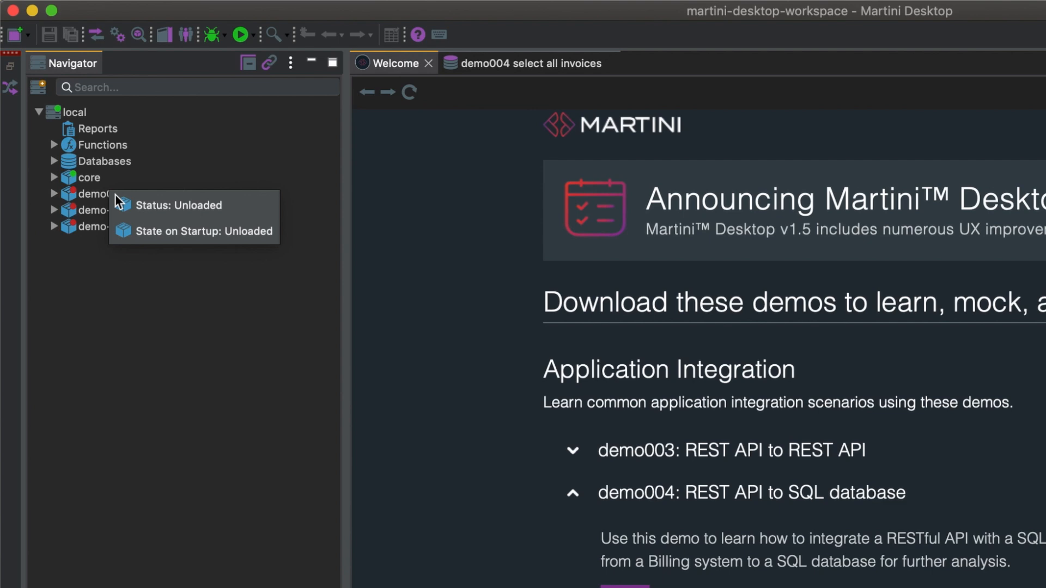
pyautogui.rightClick(90, 194)
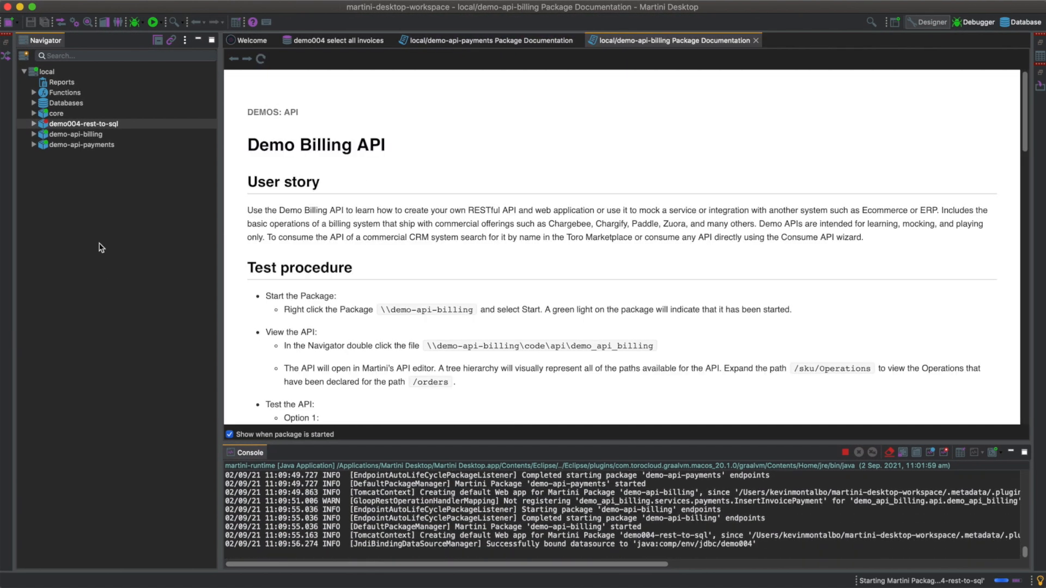
# Step: View the demo004-rest-to-sql Package Documentation and its Test procedure section
pyautogui.doubleClick(84, 123)
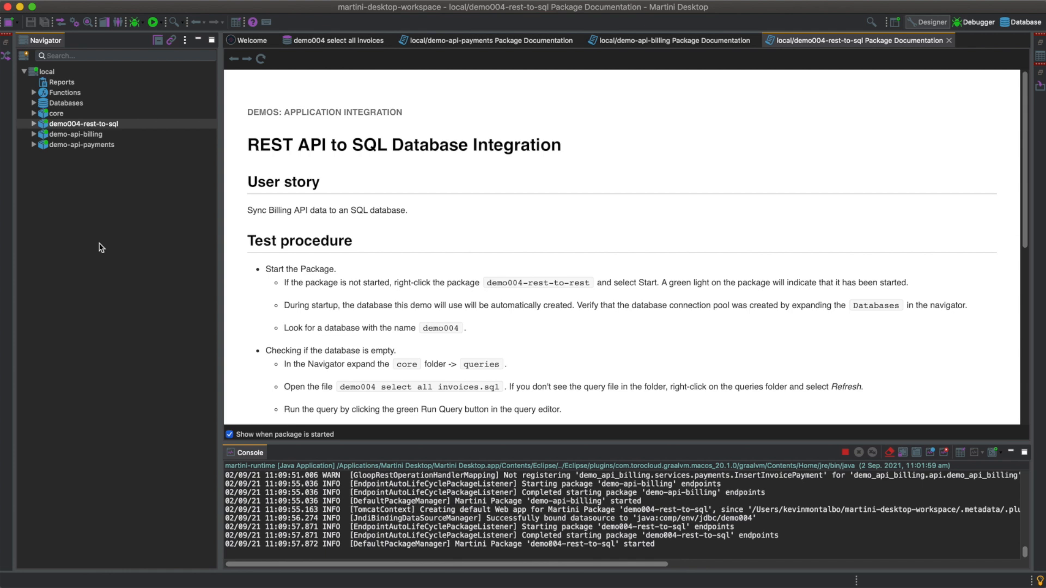
pyautogui.moveTo(214, 227)
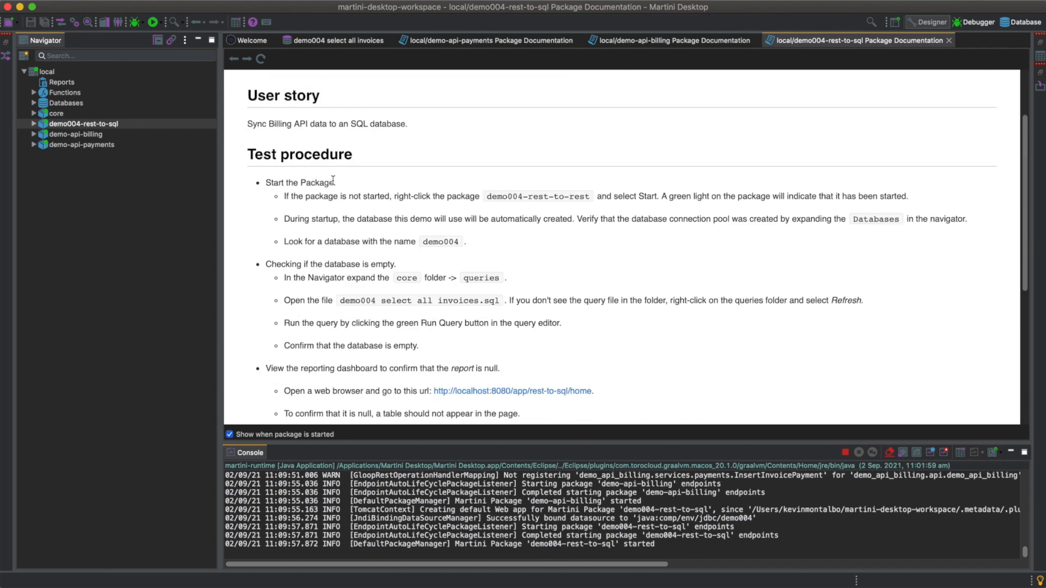
pyautogui.scroll(3)
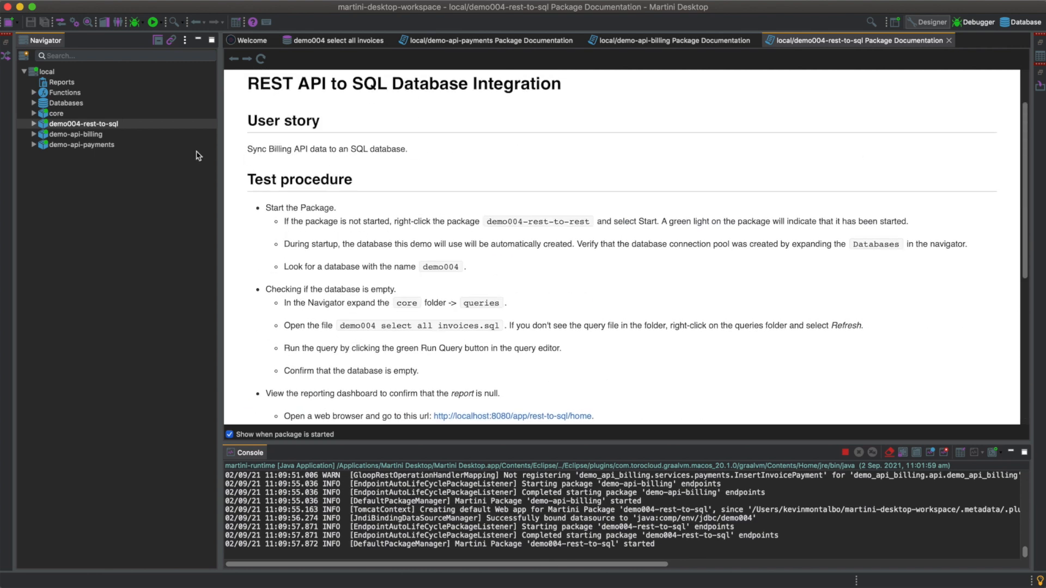
pyautogui.moveTo(88, 201)
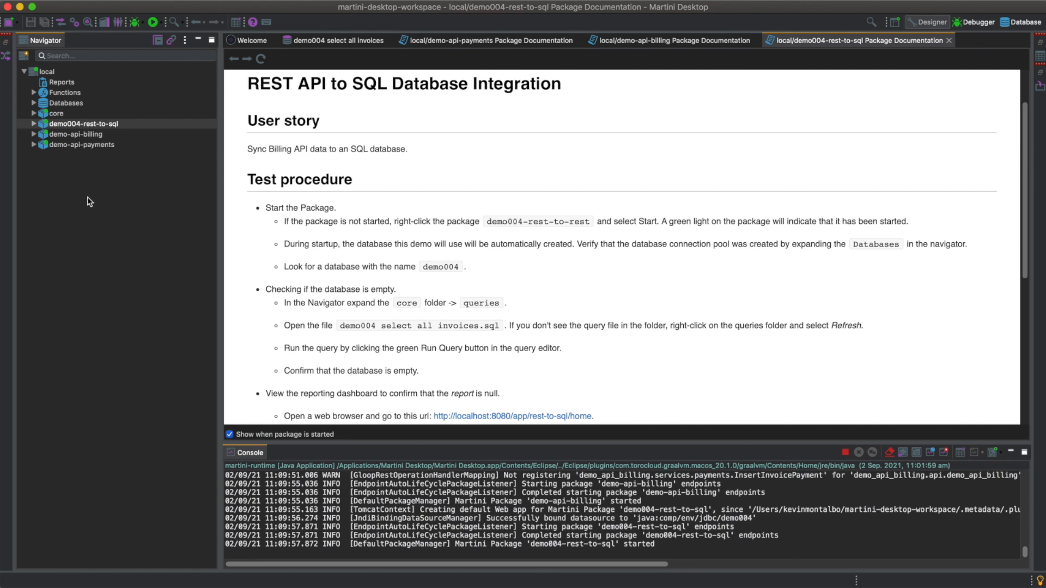
pyautogui.moveTo(398, 222)
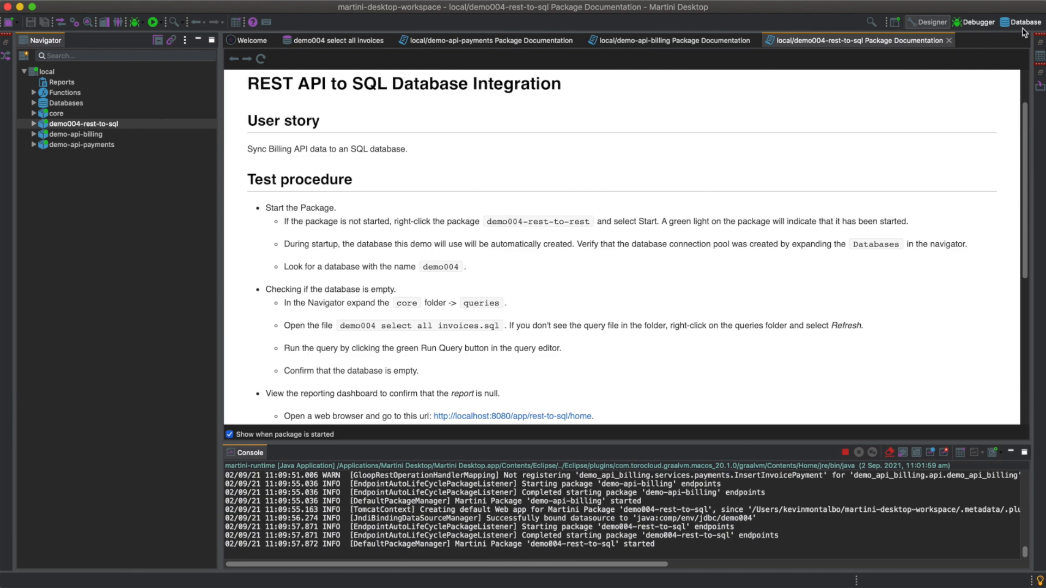
pyautogui.moveTo(786, 196)
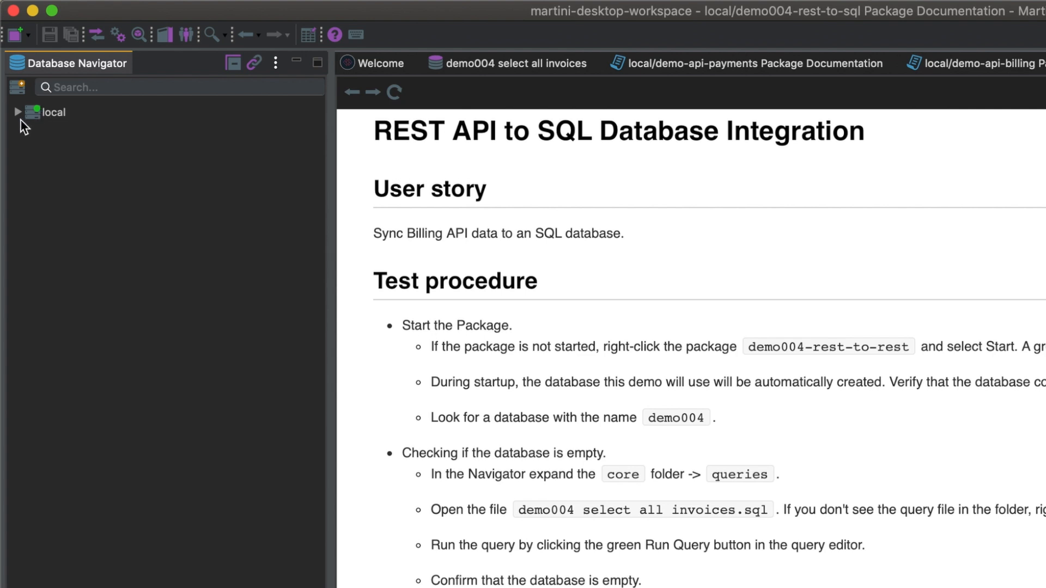
# Step: Expand local > Databases in the Database Navigator and locate the demo004 database
pyautogui.click(16, 112)
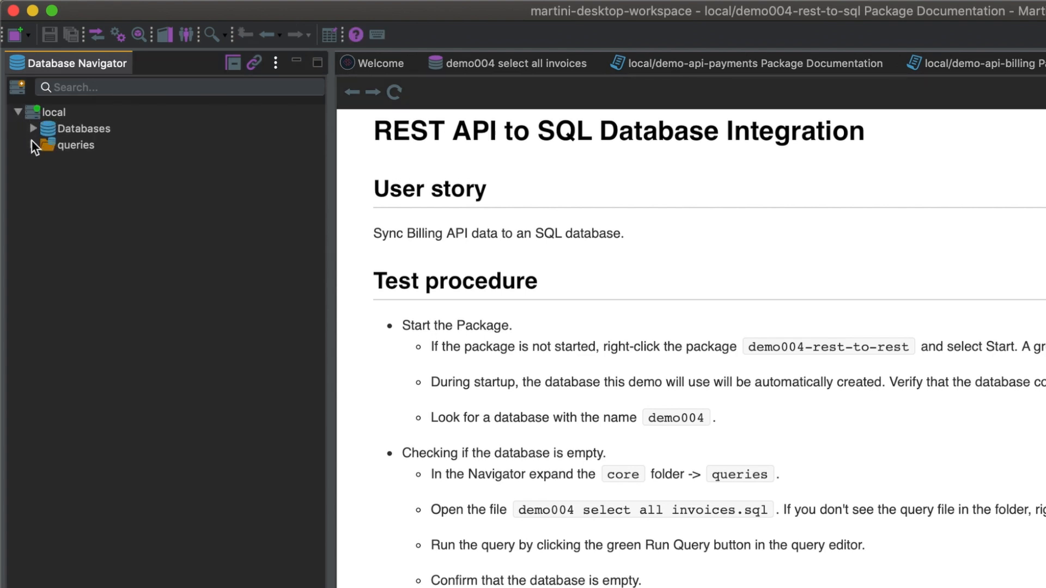
pyautogui.click(33, 128)
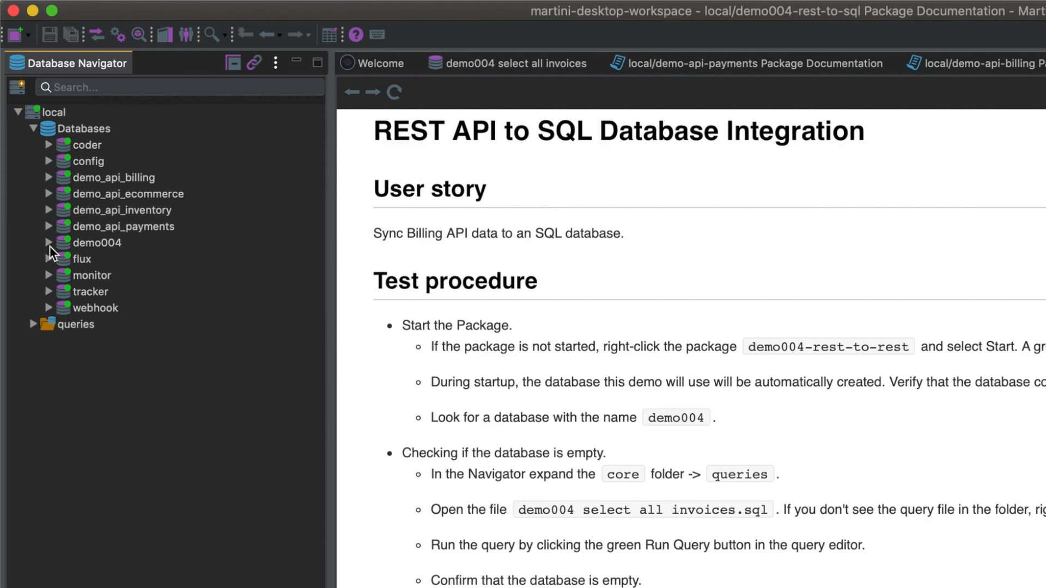
pyautogui.click(49, 242)
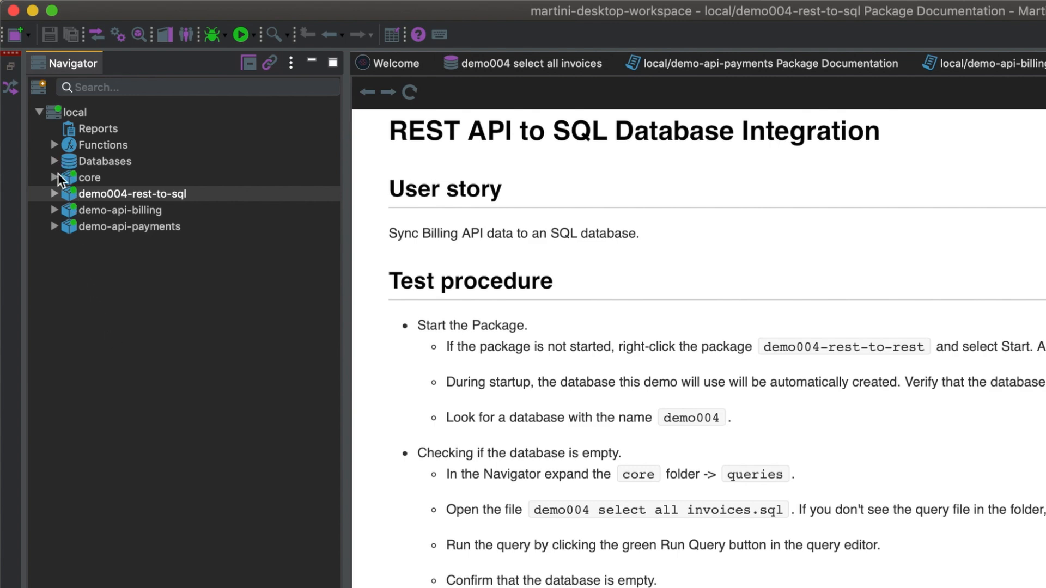
# Step: Load 'demo004 select all invoices.sql' from core > queries into the editor
pyautogui.click(55, 177)
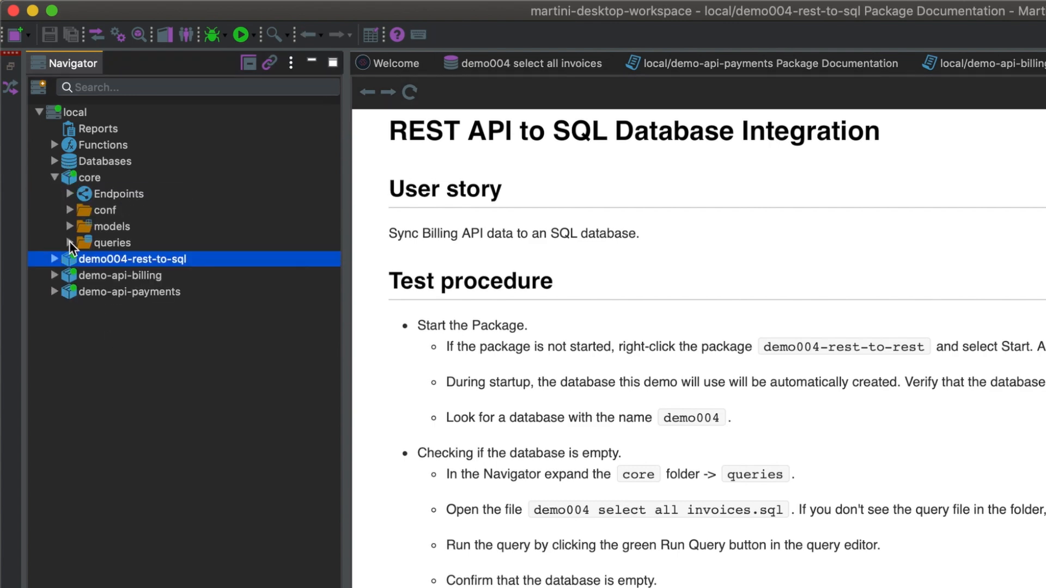
pyautogui.click(70, 241)
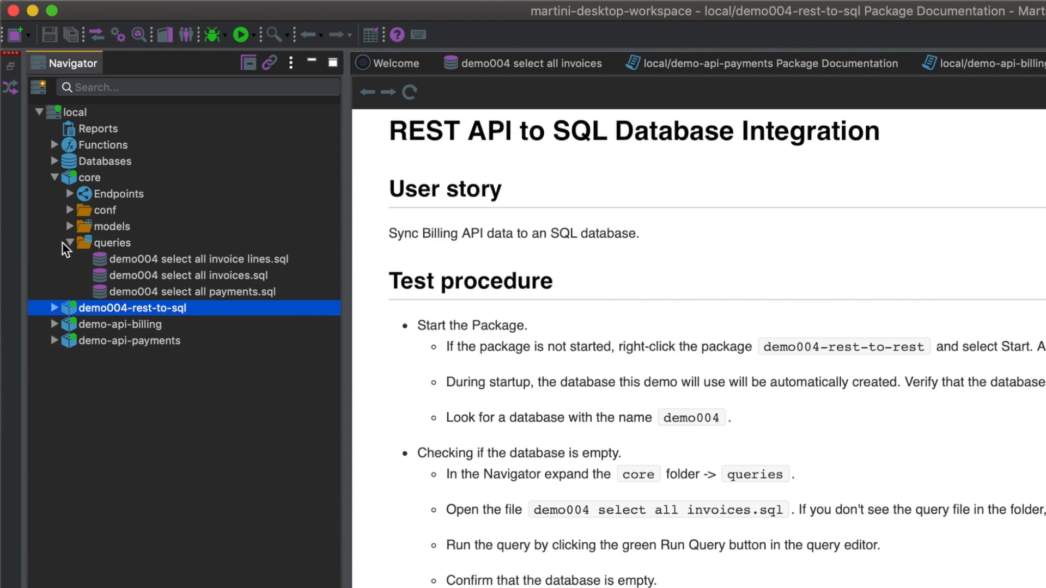
pyautogui.moveTo(70, 246)
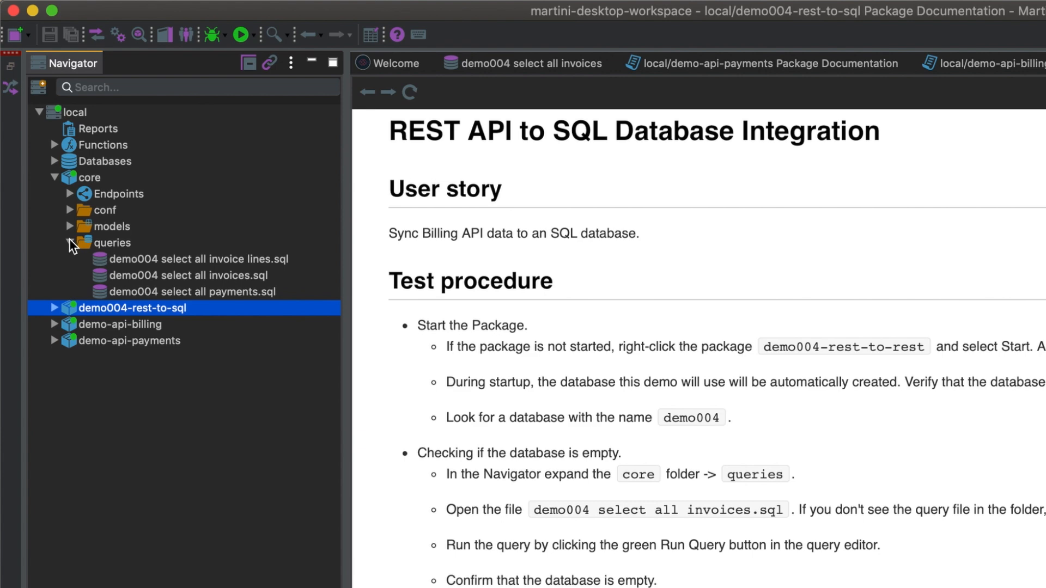
pyautogui.moveTo(106, 286)
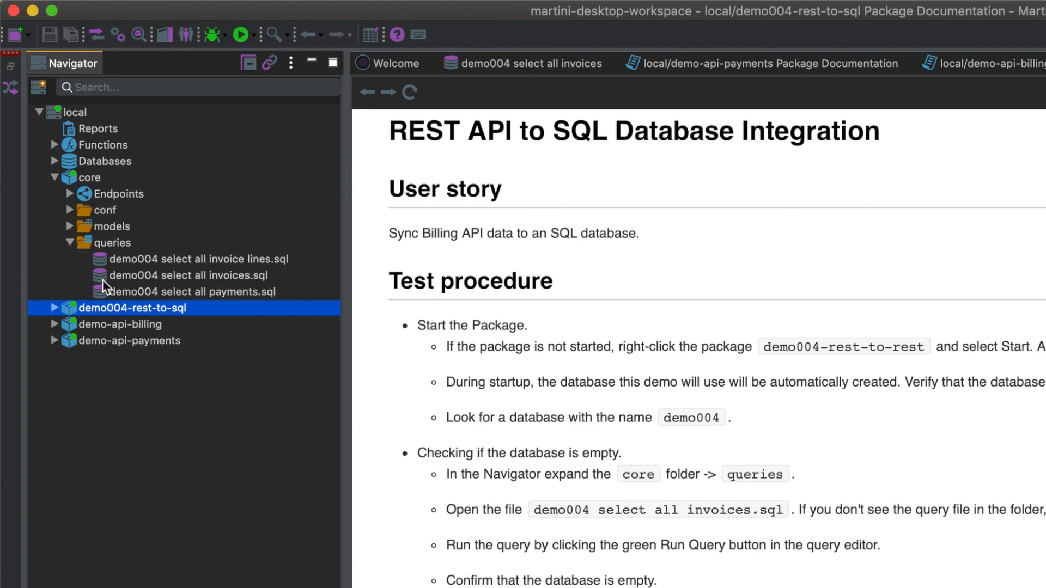
pyautogui.click(189, 276)
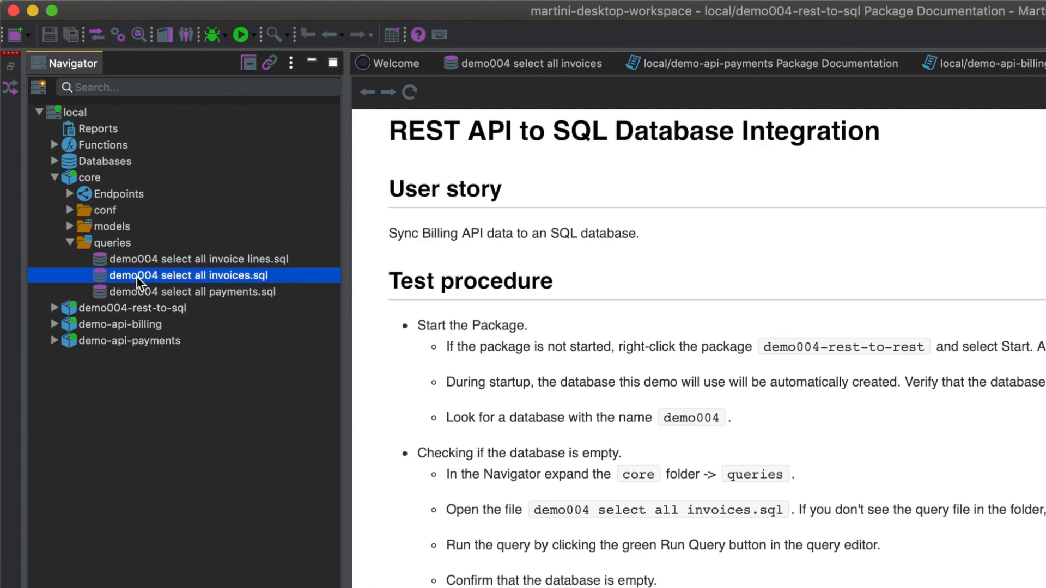
pyautogui.doubleClick(189, 275)
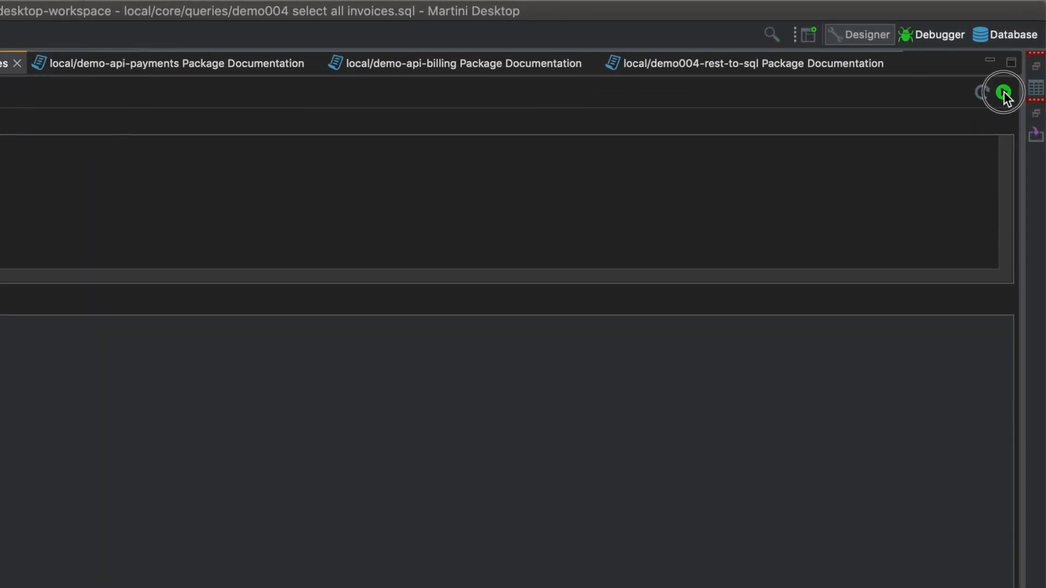
# Step: Run the select-all-invoices query against demo004, returning zero rows
pyautogui.click(1002, 91)
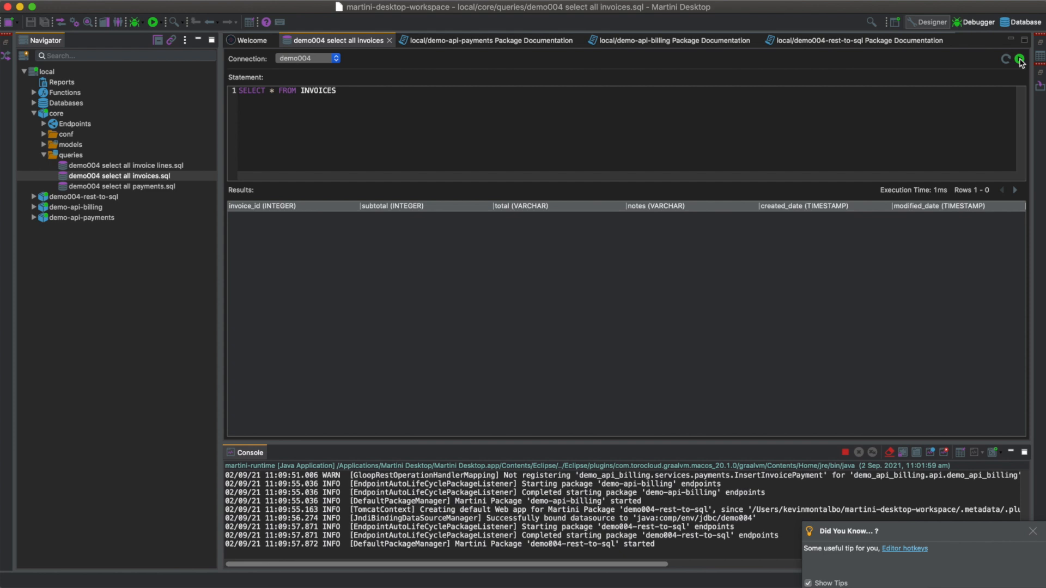
pyautogui.click(1032, 531)
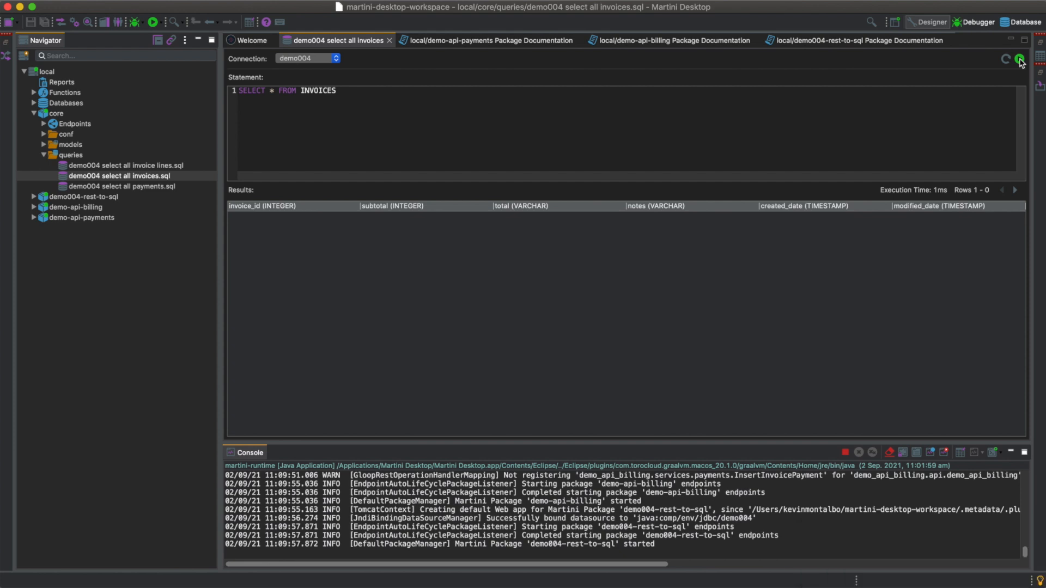
pyautogui.moveTo(496, 145)
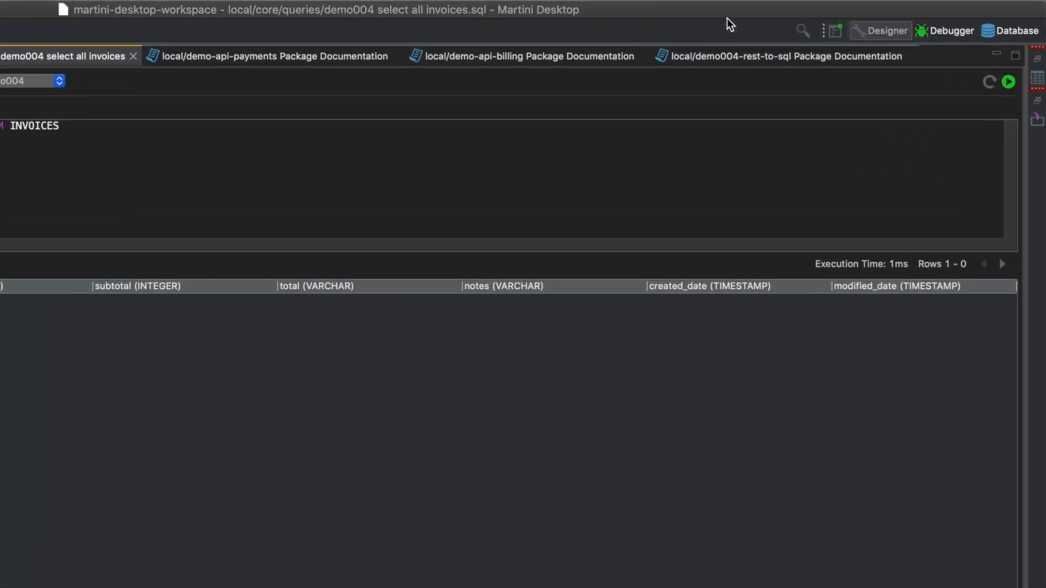
# Step: Sync the Billing API invoice data via SYNC DATA on the localhost:8080 REST to SQL dashboard
pyautogui.click(786, 56)
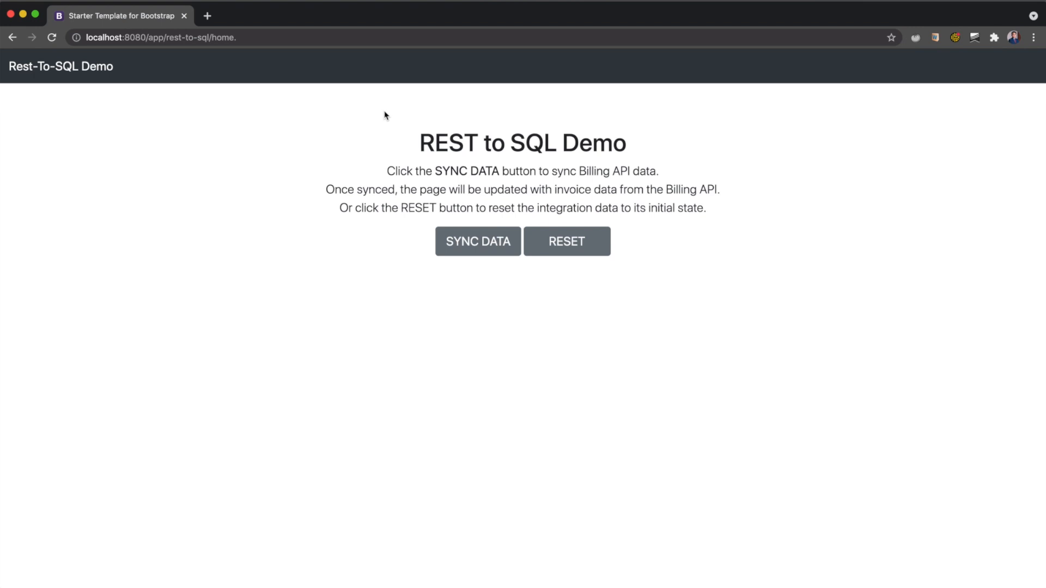
pyautogui.moveTo(478, 242)
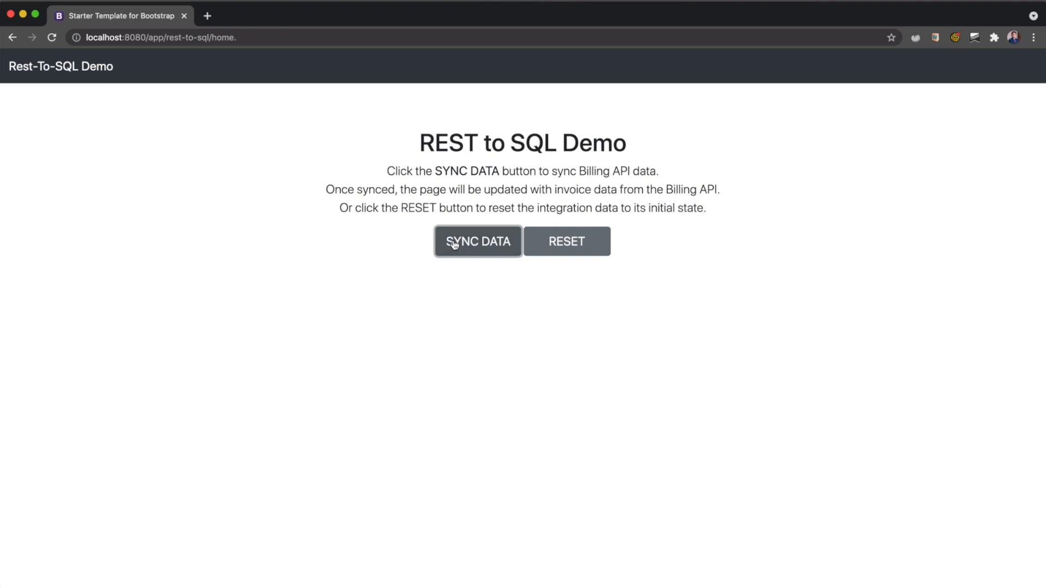
pyautogui.click(477, 241)
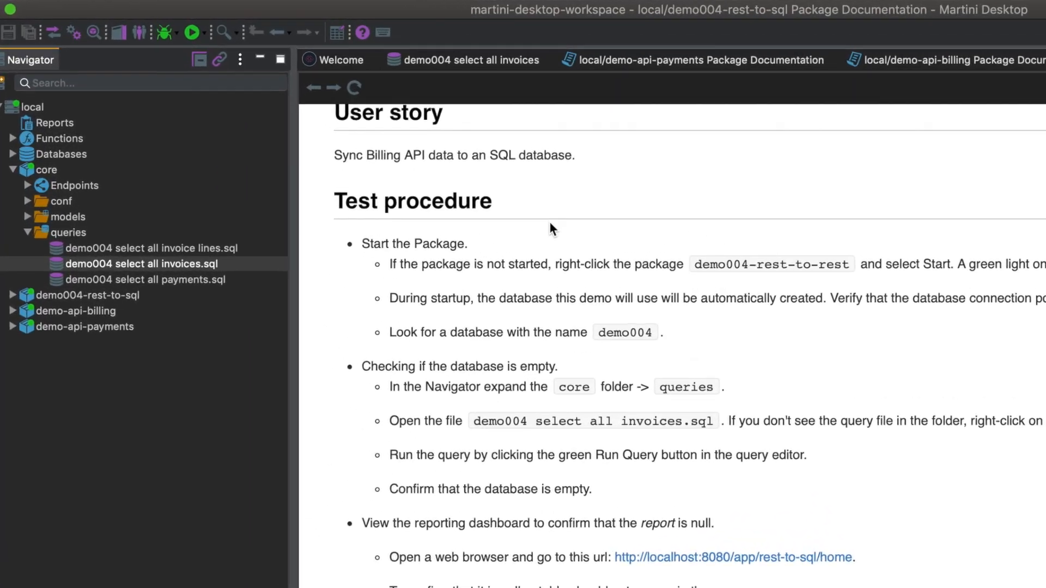
# Step: Re-run the demo004 select-all-invoices query to check for synced rows
pyautogui.click(472, 60)
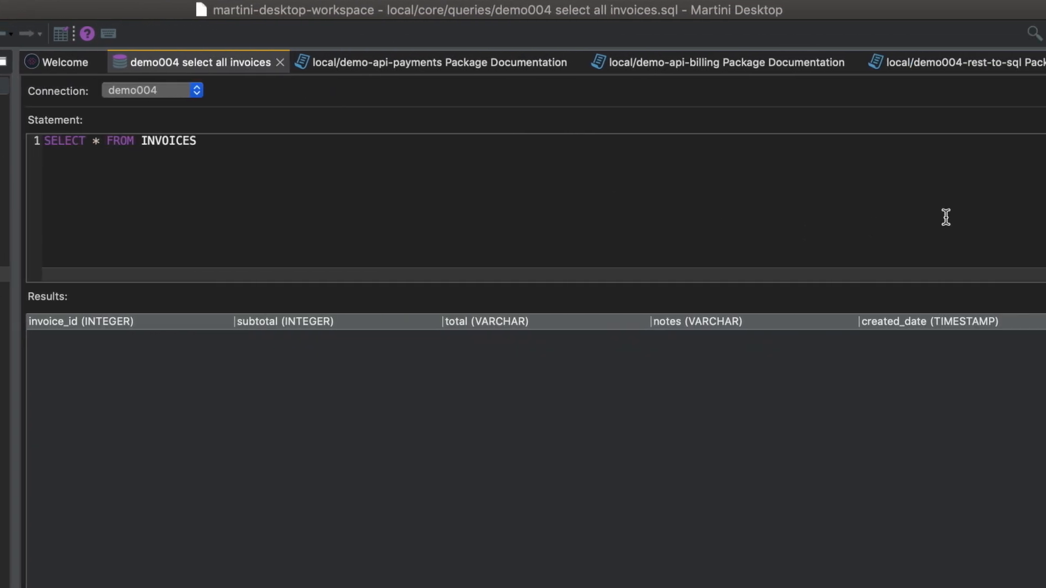
pyautogui.click(1007, 92)
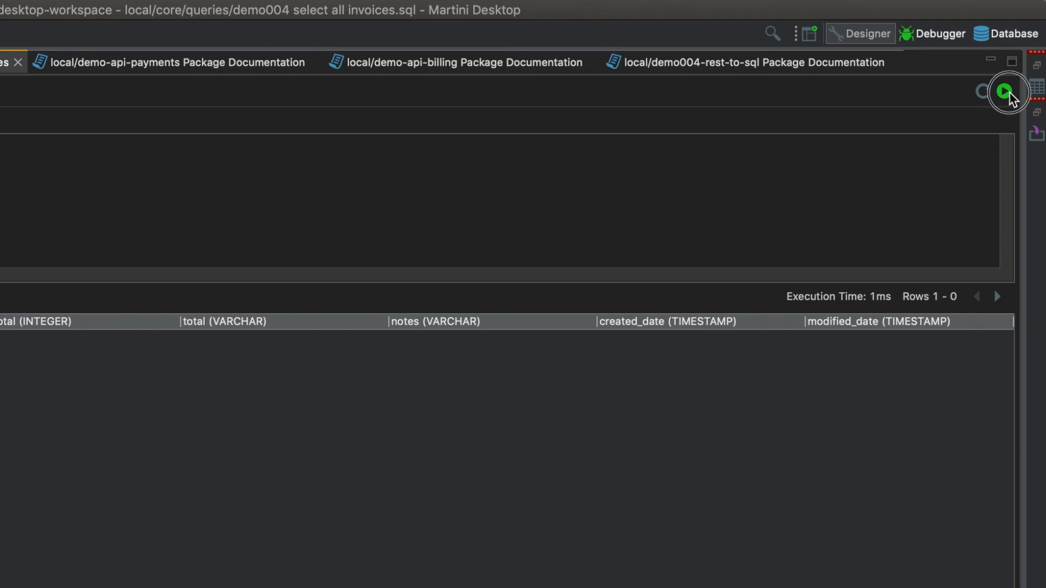
pyautogui.click(1006, 92)
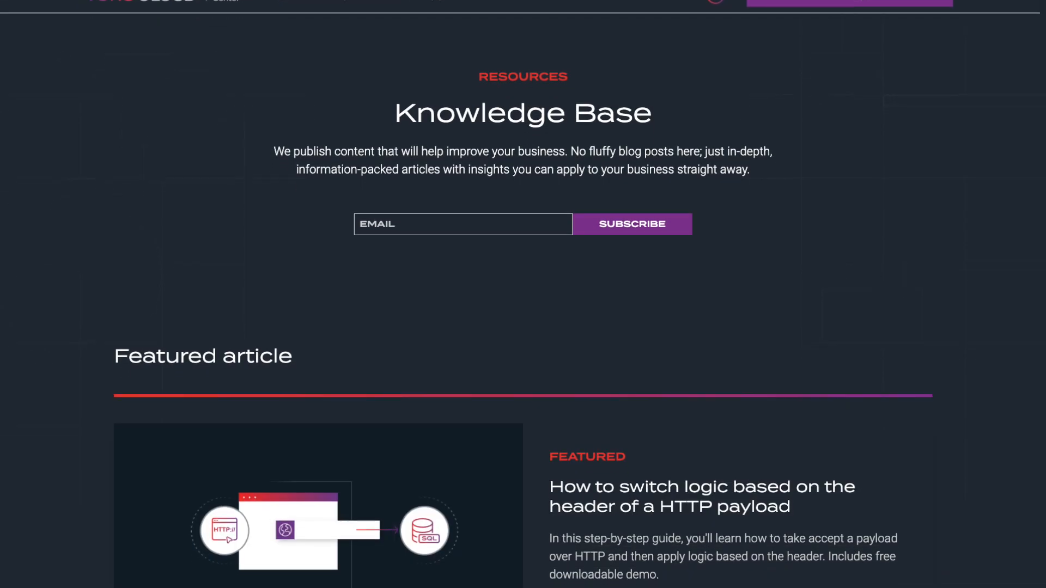
# Step: Scroll through the Knowledge Base's featured and listed integration guide articles
pyautogui.scroll(-3)
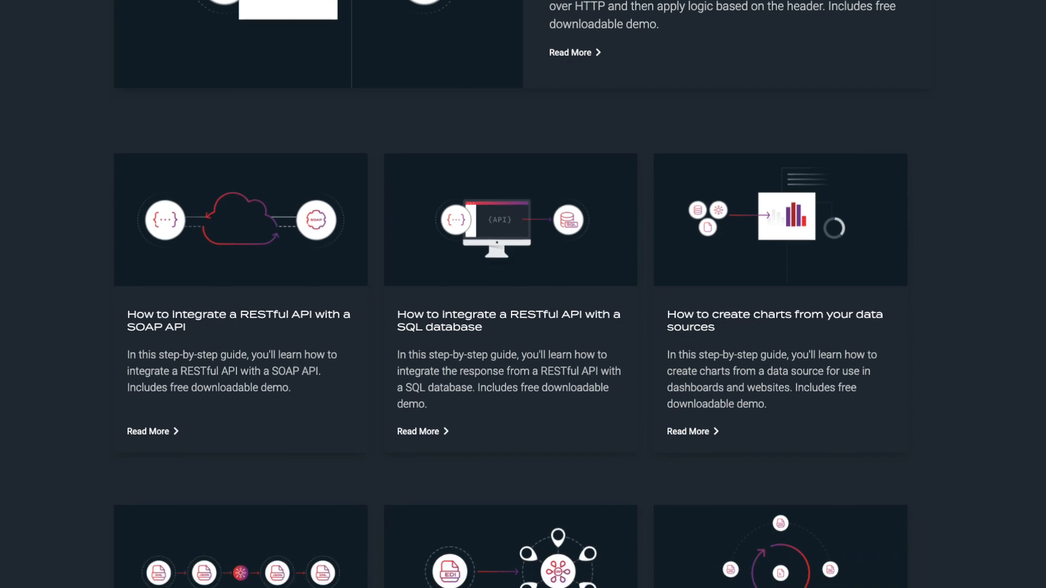
pyautogui.scroll(-3)
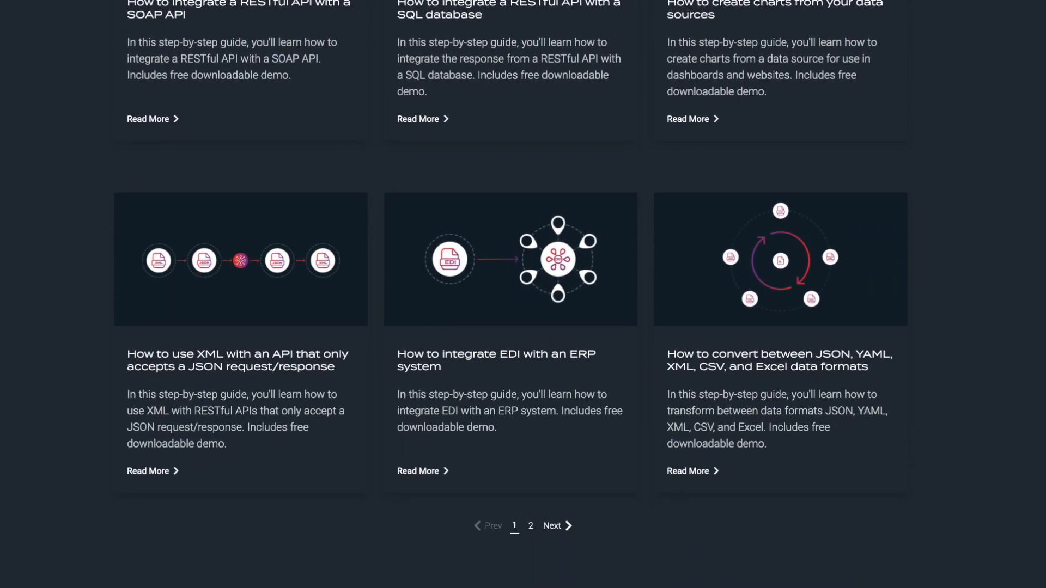